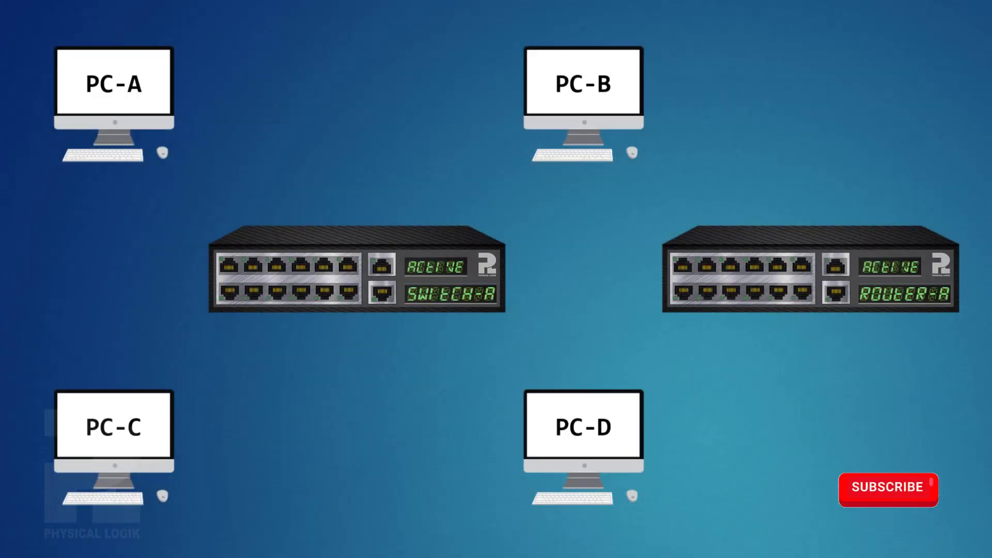
{"action": "left_click", "coordinate": [888, 488]}
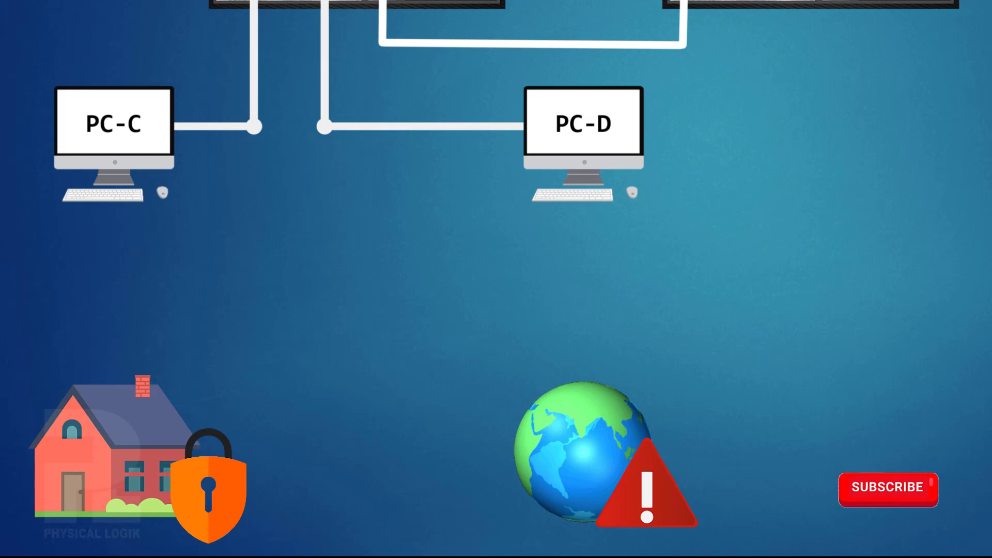
{"action": "left_click", "coordinate": [888, 488]}
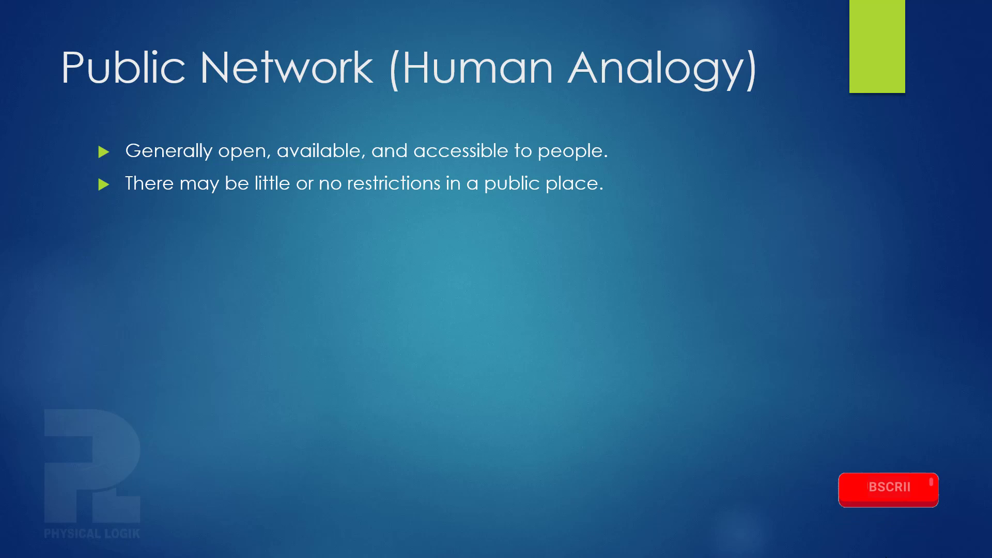
{"action": "left_click", "coordinate": [888, 487]}
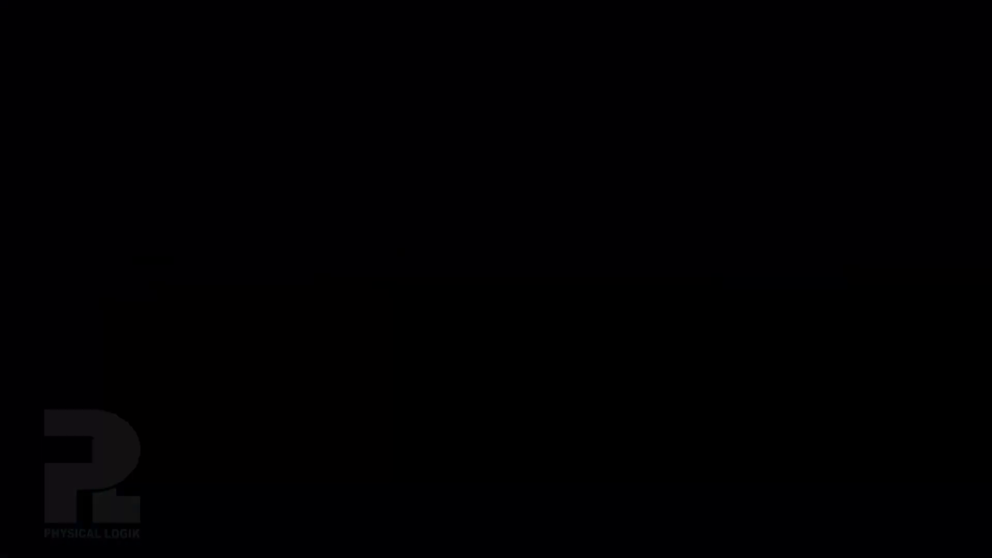
{"action": "key", "text": "right"}
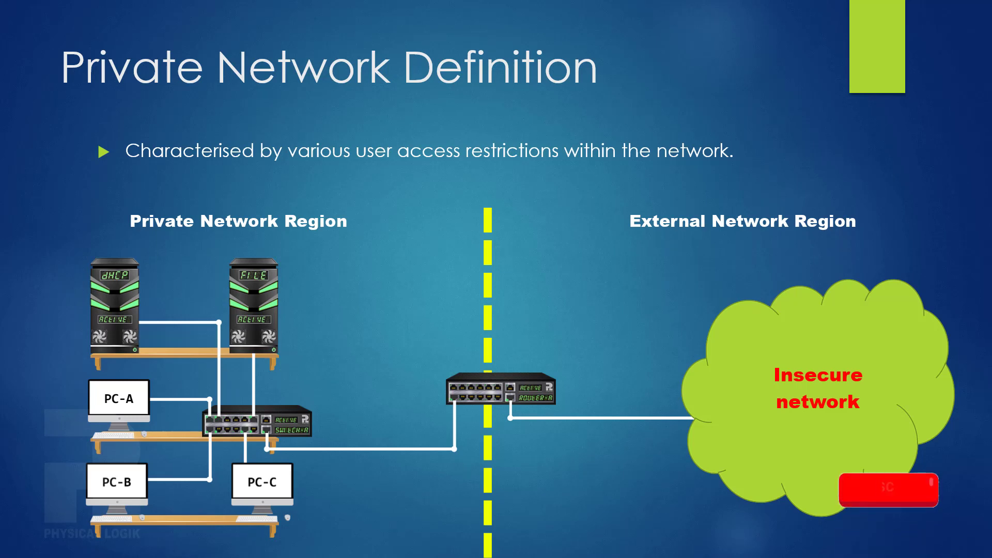
{"action": "left_click", "coordinate": [892, 488]}
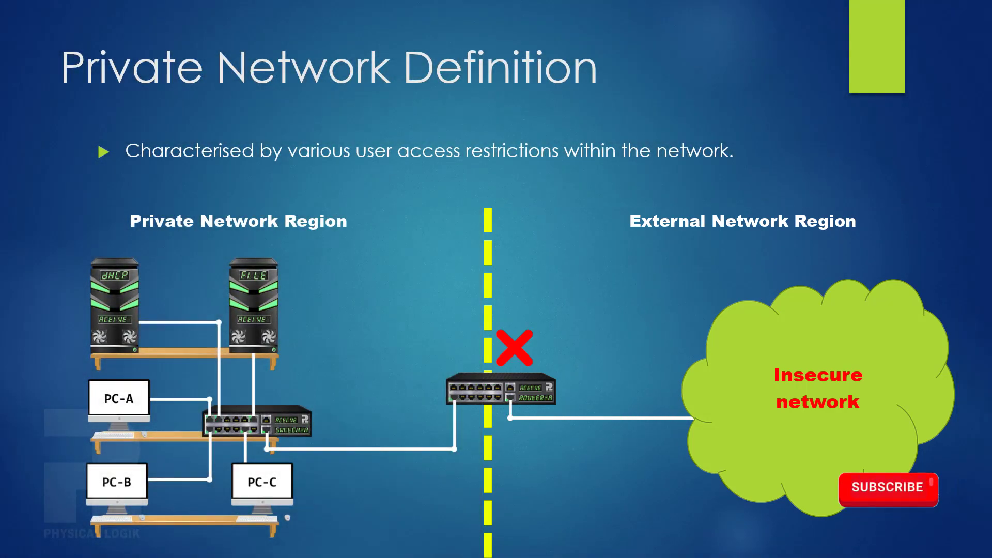
{"action": "left_click", "coordinate": [888, 489]}
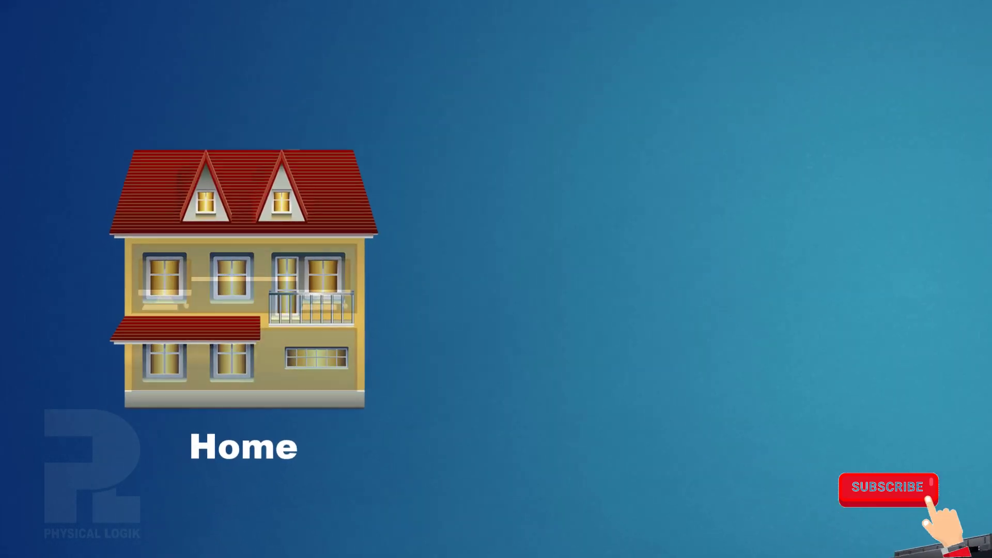
{"action": "left_click", "coordinate": [888, 487]}
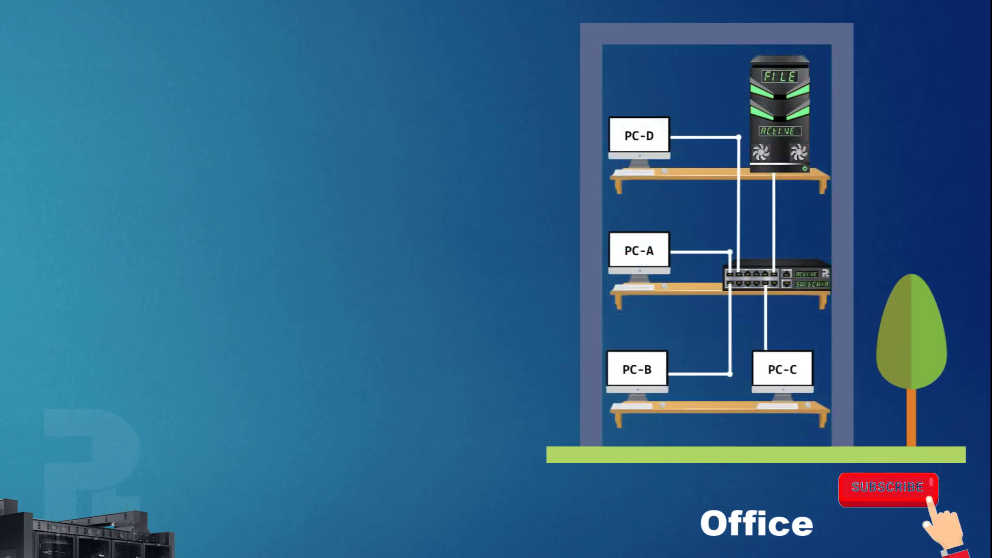
{"action": "left_click", "coordinate": [887, 488]}
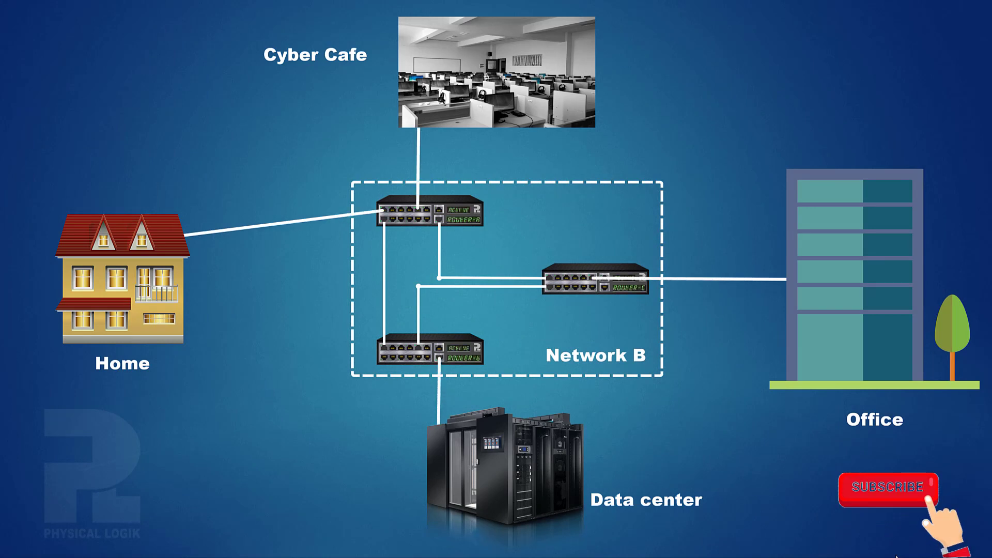
{"action": "left_click", "coordinate": [891, 488]}
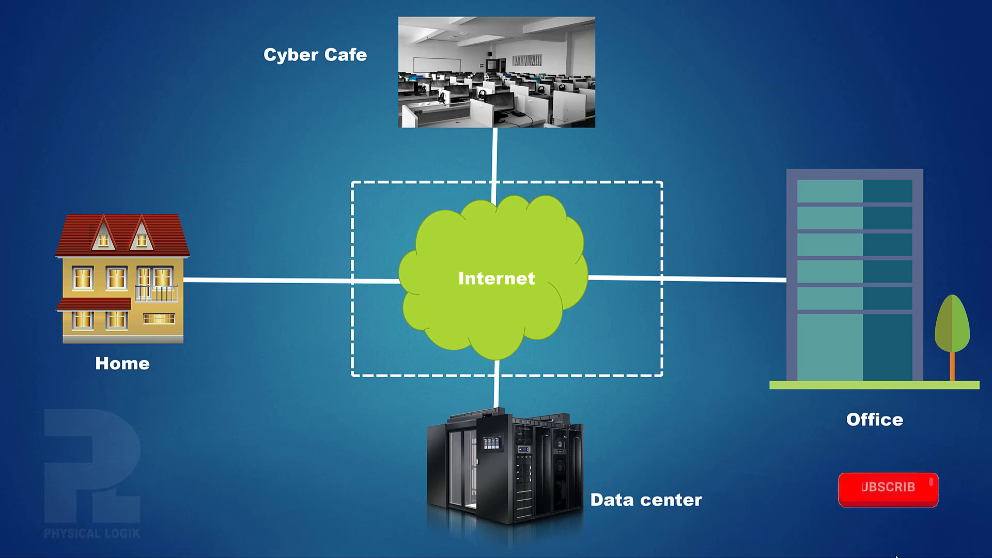
{"action": "left_click", "coordinate": [887, 488]}
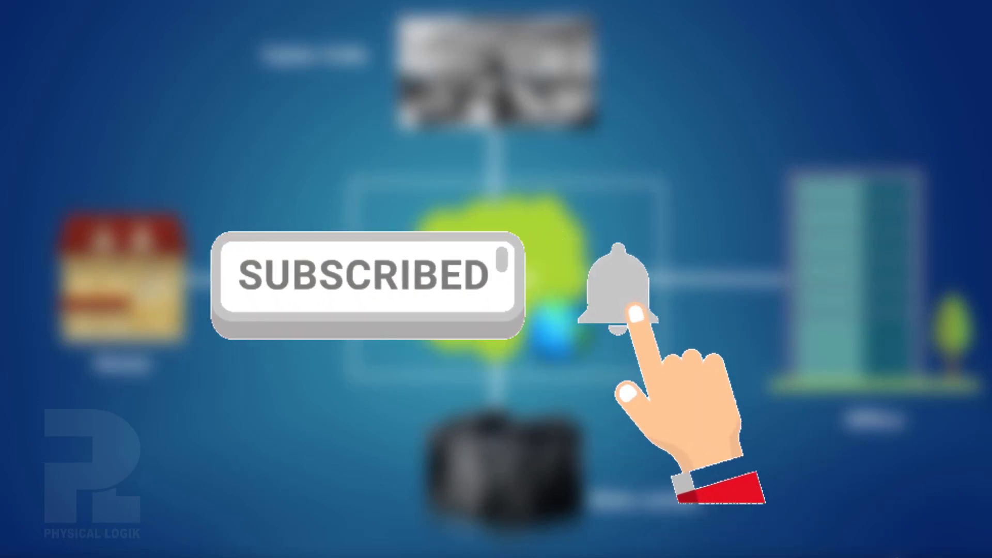
{"action": "left_click", "coordinate": [623, 298]}
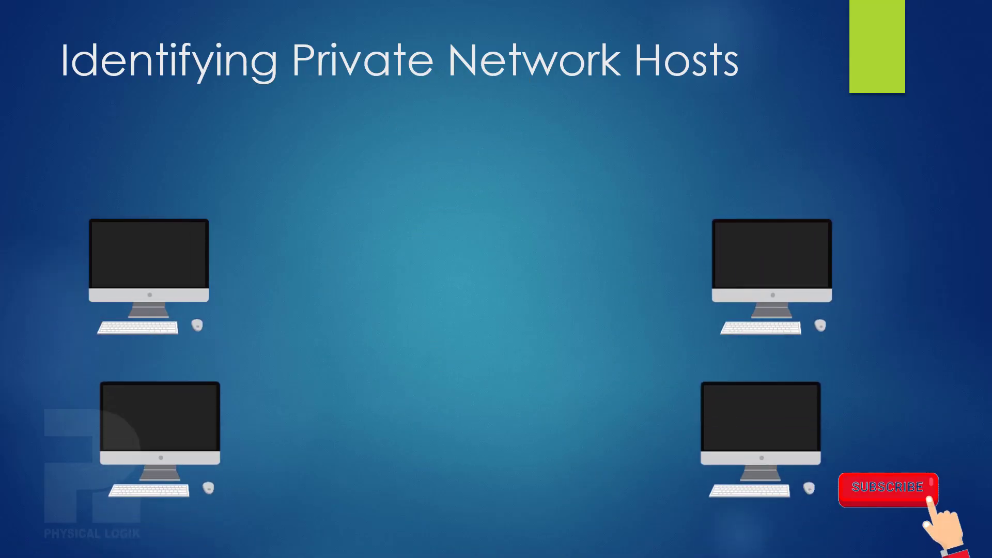
{"action": "left_click", "coordinate": [886, 488]}
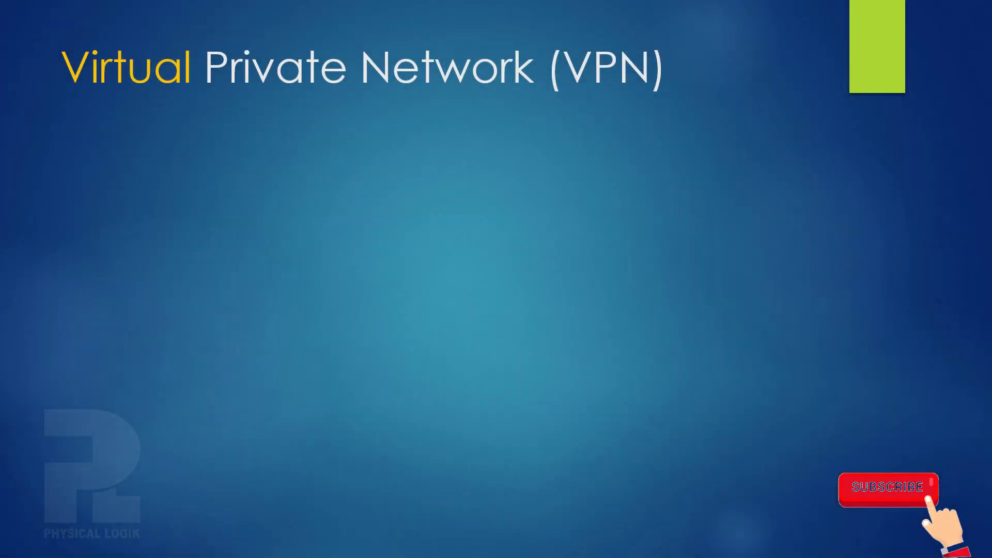
{"action": "left_click", "coordinate": [888, 486]}
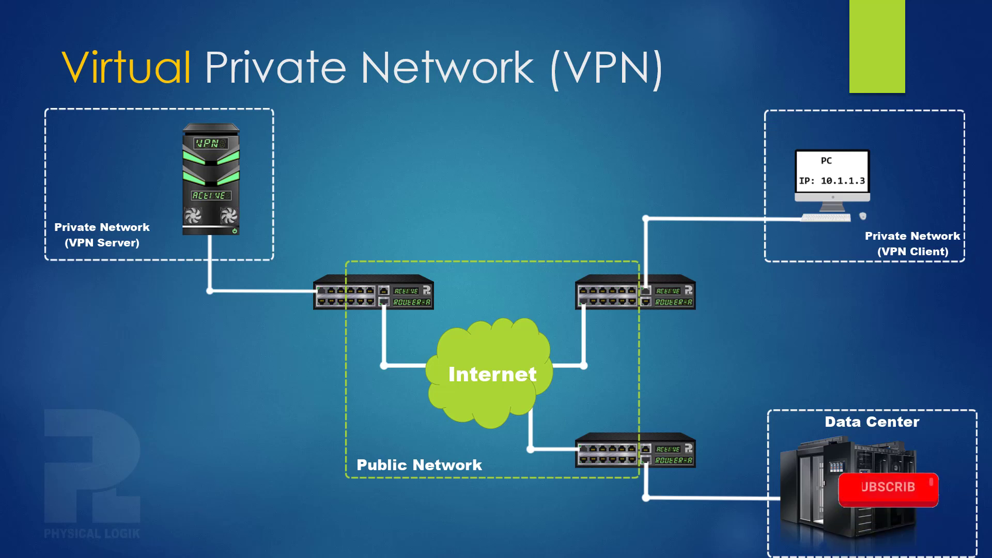
{"action": "left_click", "coordinate": [883, 488]}
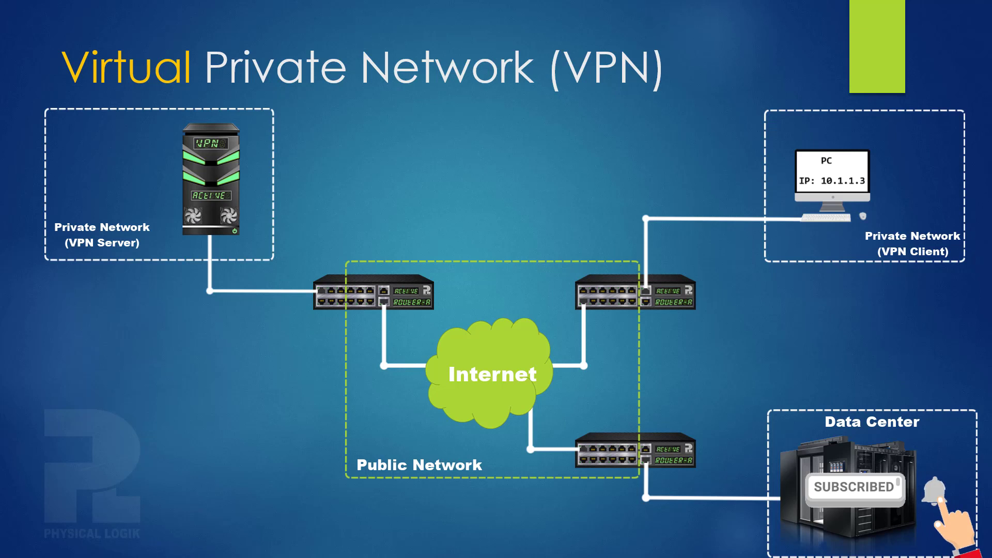
{"action": "left_click", "coordinate": [936, 487]}
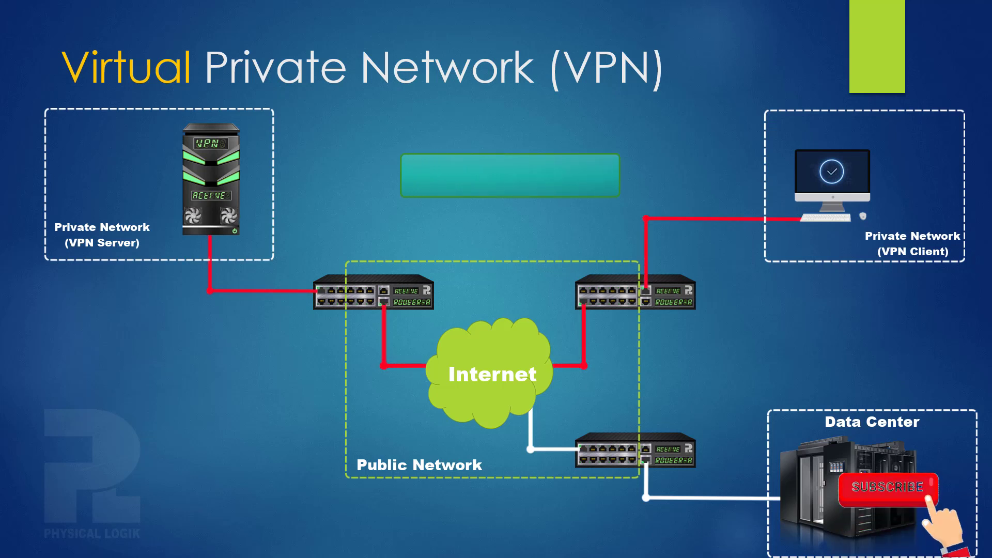
{"action": "left_click", "coordinate": [887, 487]}
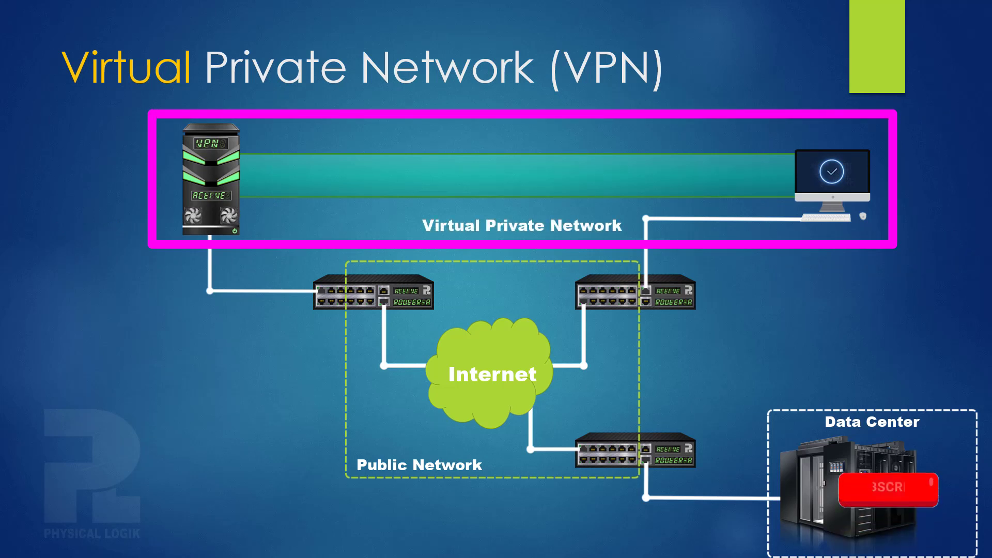
{"action": "left_click", "coordinate": [885, 488]}
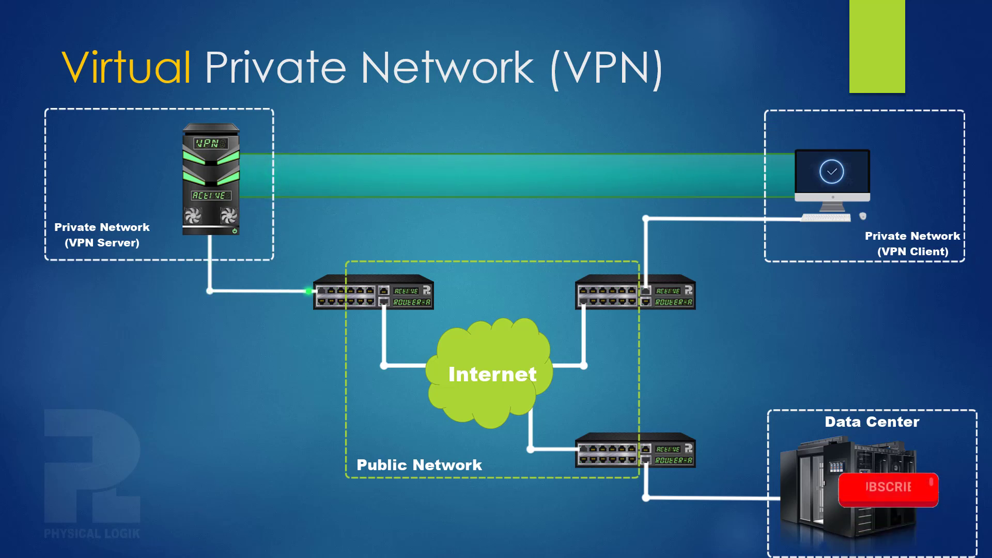
{"action": "left_click", "coordinate": [885, 488]}
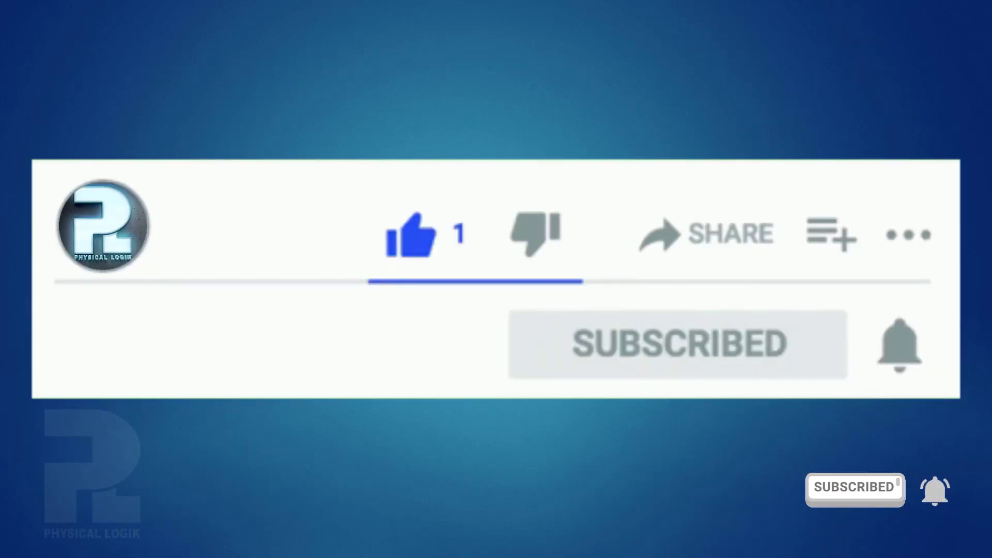
{"action": "left_click", "coordinate": [898, 344]}
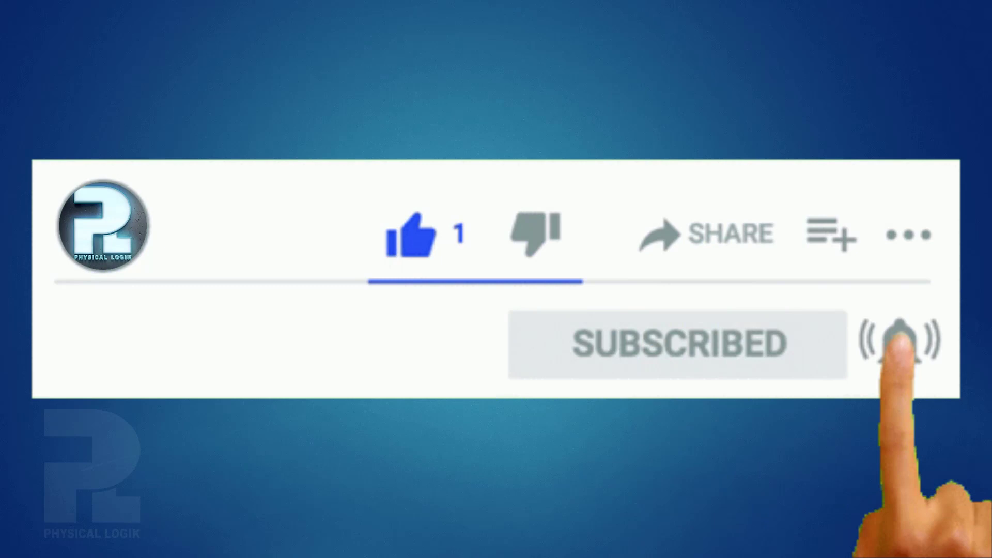